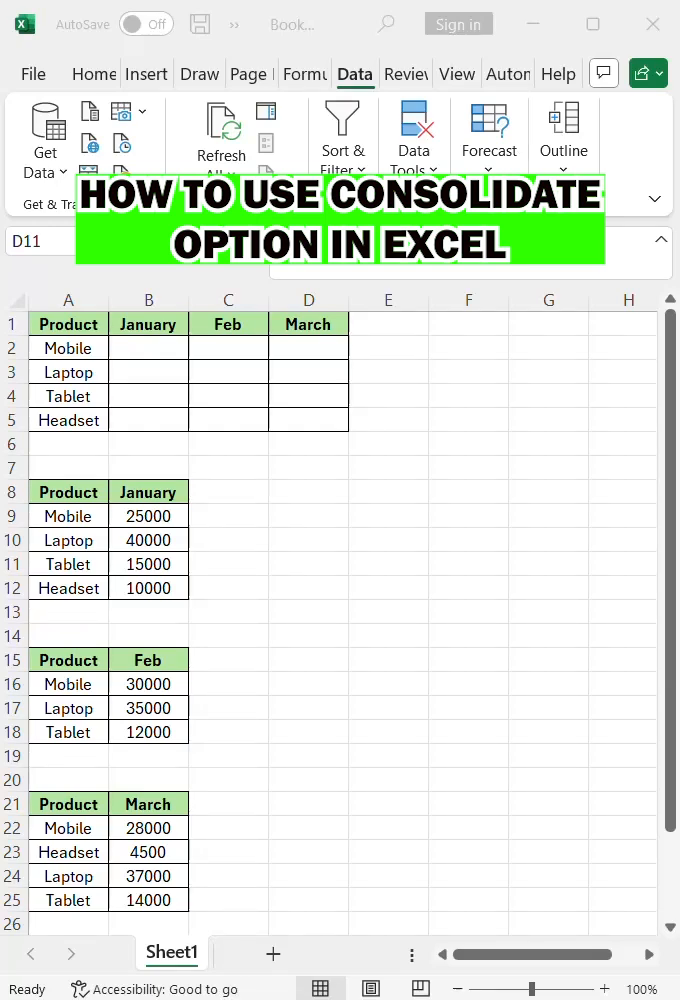
# - Copy individual January, Feb and March sales figures into the summary by hand, entering 35000 for Laptop
pyautogui.click(308, 564)
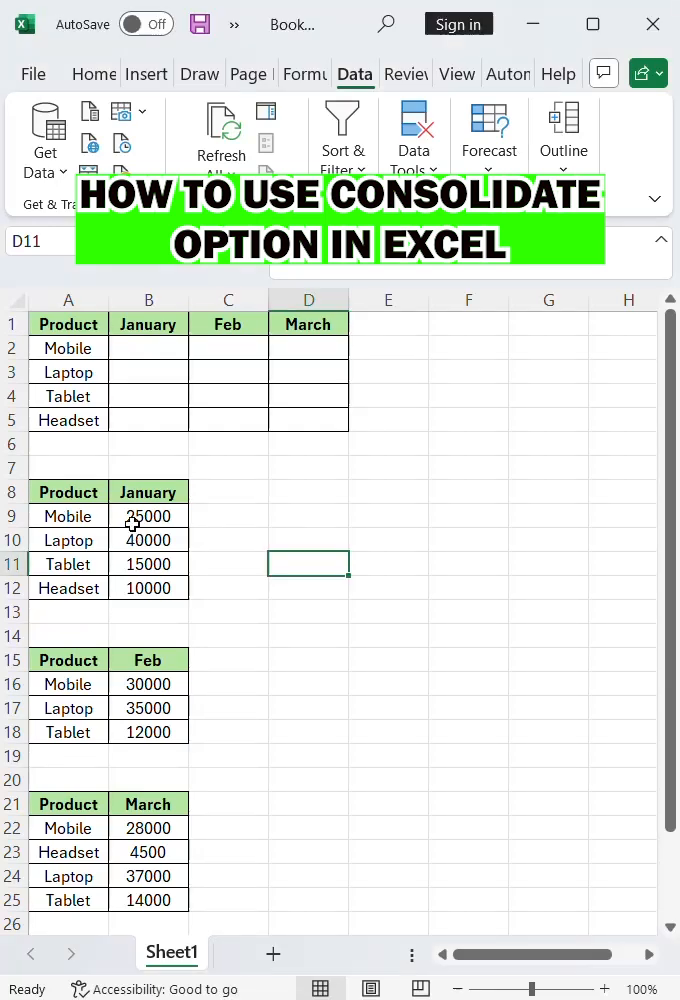
pyautogui.click(148, 516)
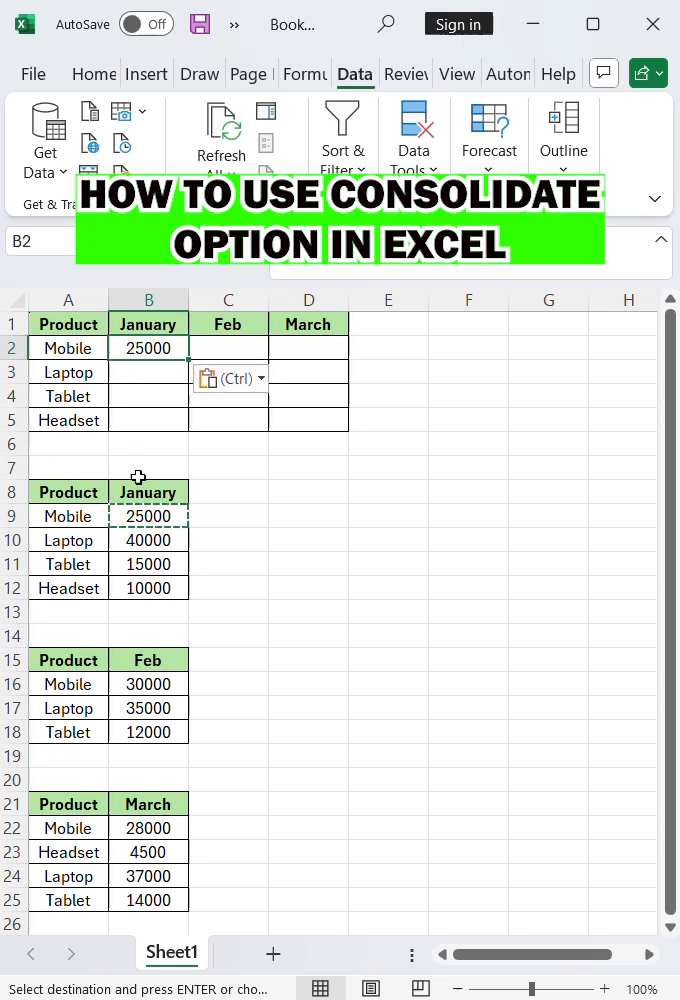
pyautogui.click(148, 540)
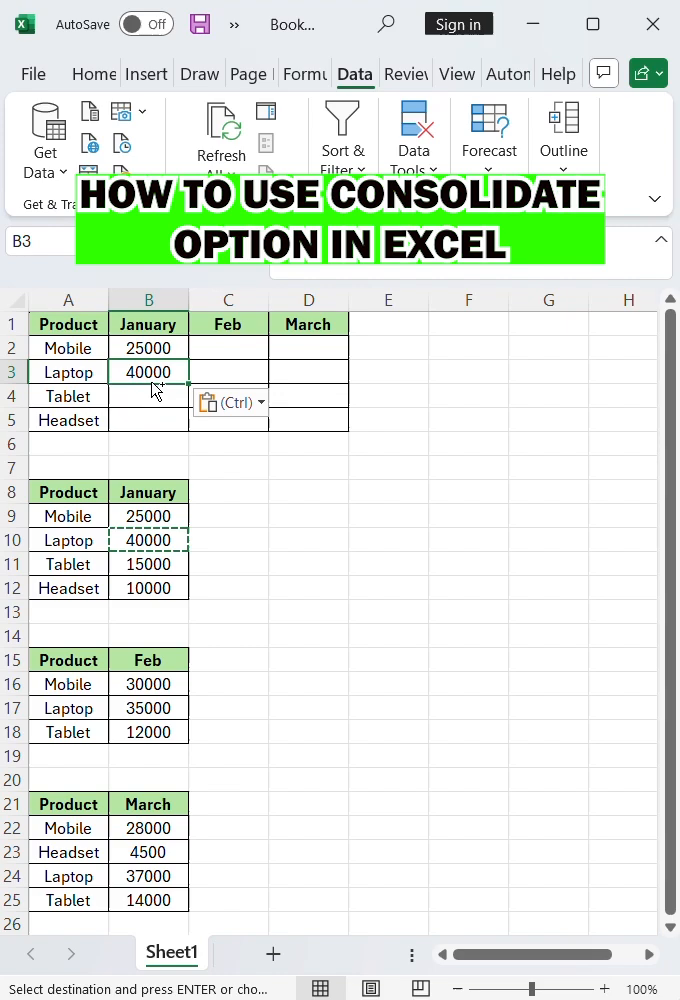
pyautogui.click(148, 708)
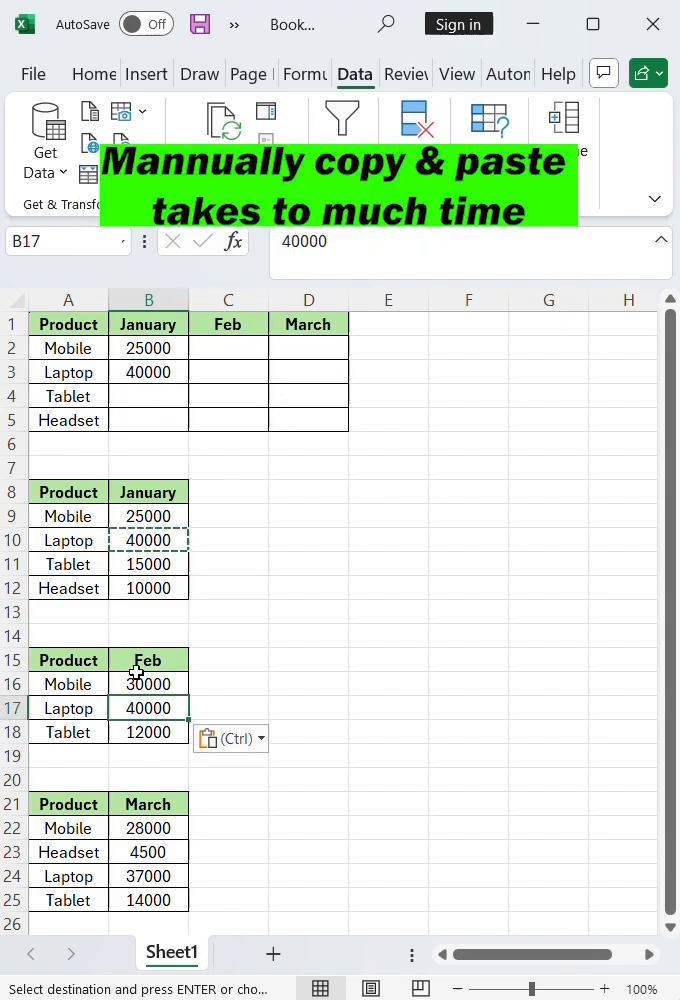
pyautogui.write('35000')
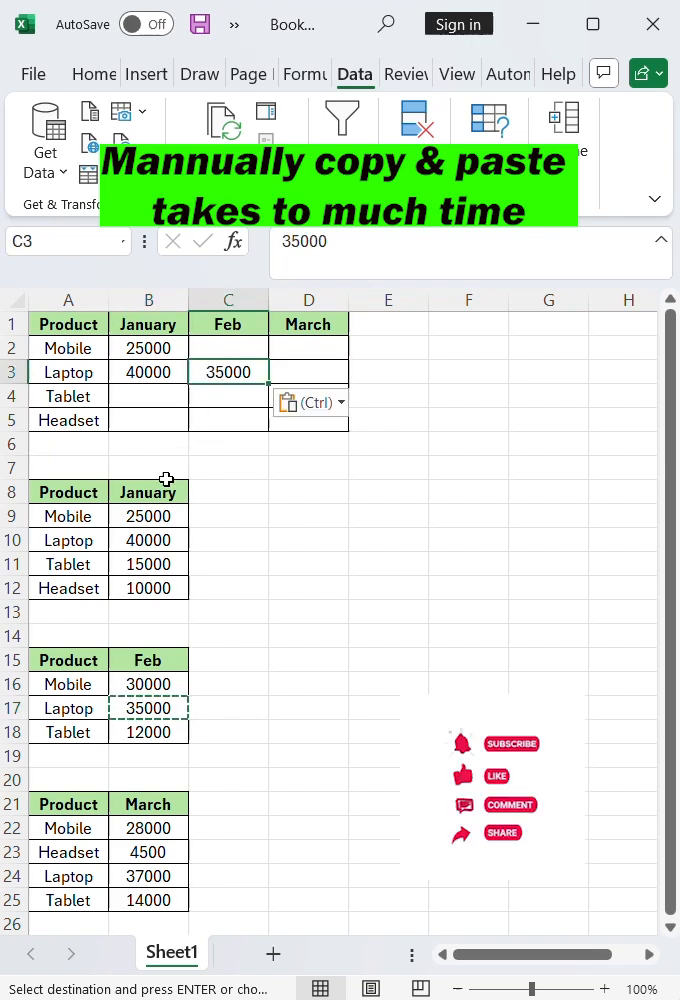
pyautogui.click(148, 732)
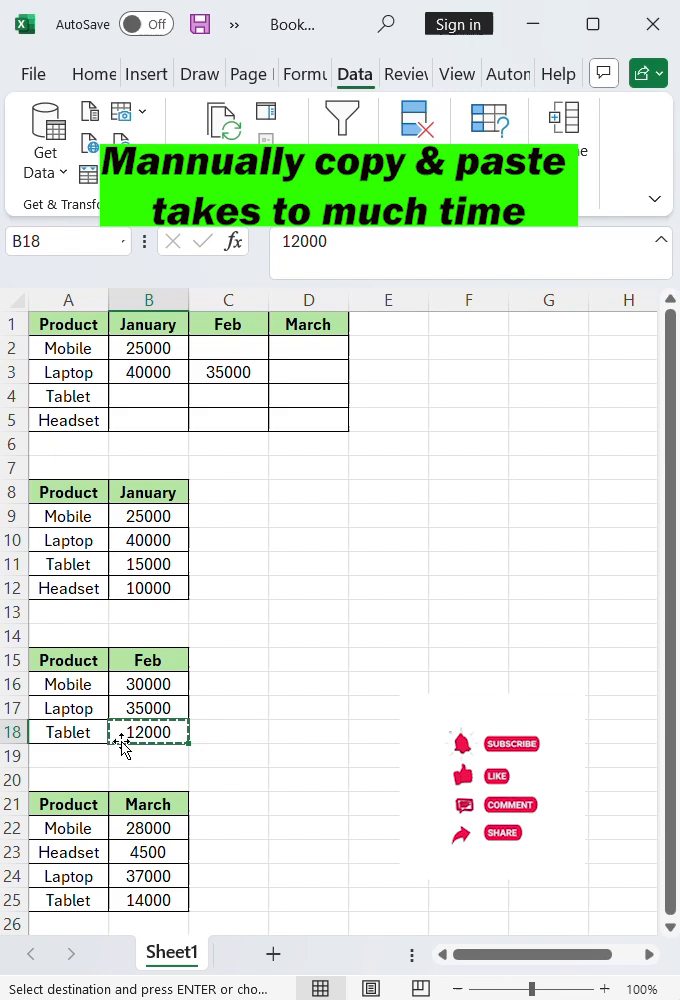
pyautogui.click(228, 396)
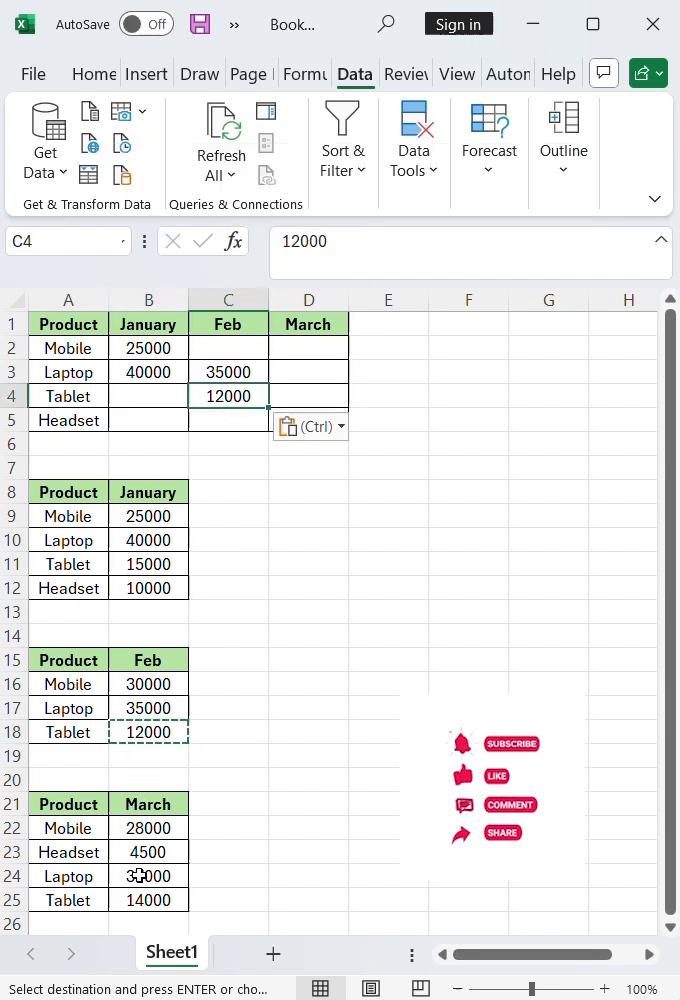
pyautogui.click(148, 852)
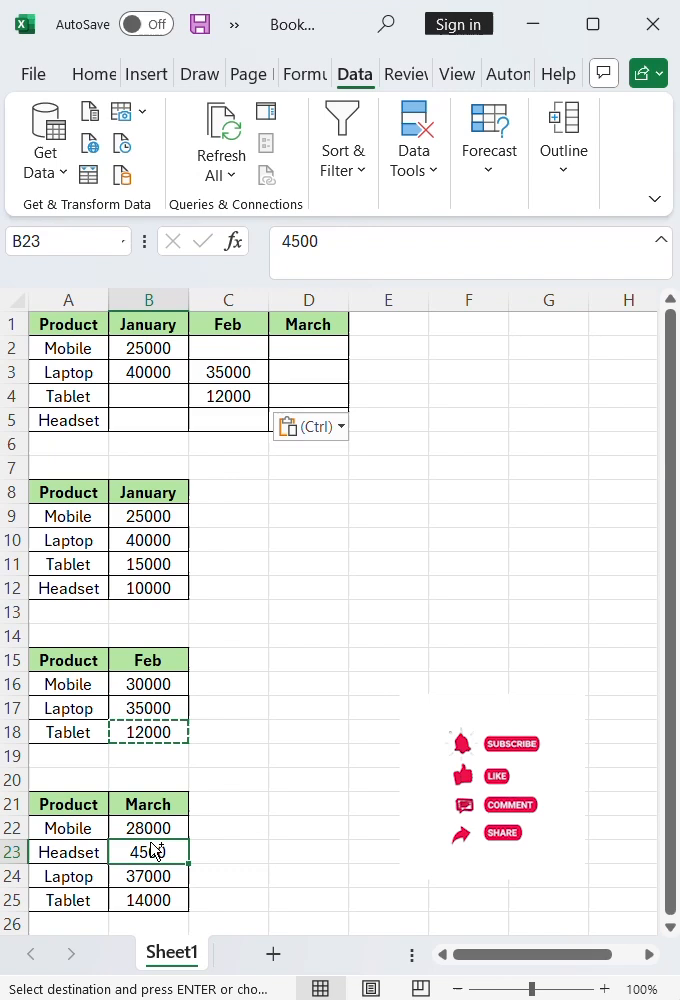
pyautogui.click(308, 420)
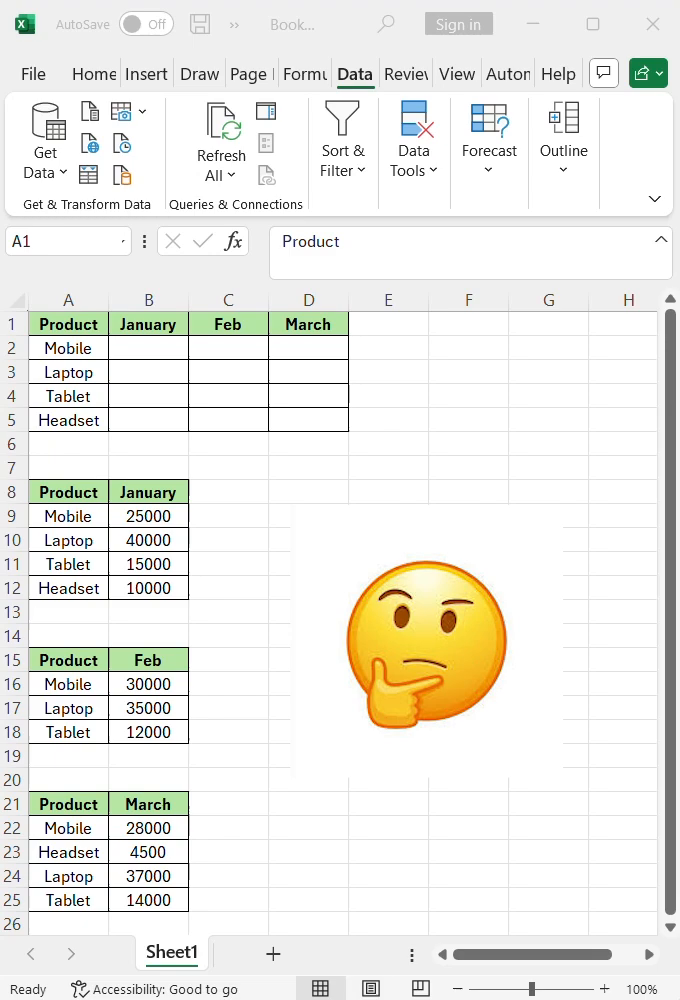
pyautogui.moveTo(80, 324)
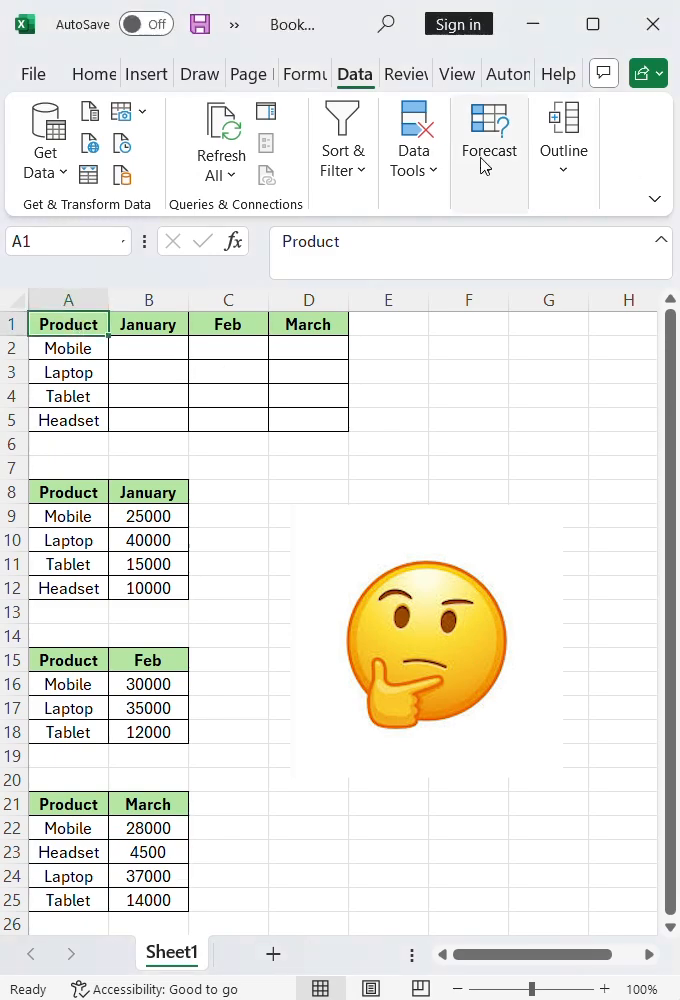
# - Start a Sum consolidation and add the January (A8:B12) and Feb (A15:B18) tables as source references
pyautogui.click(412, 140)
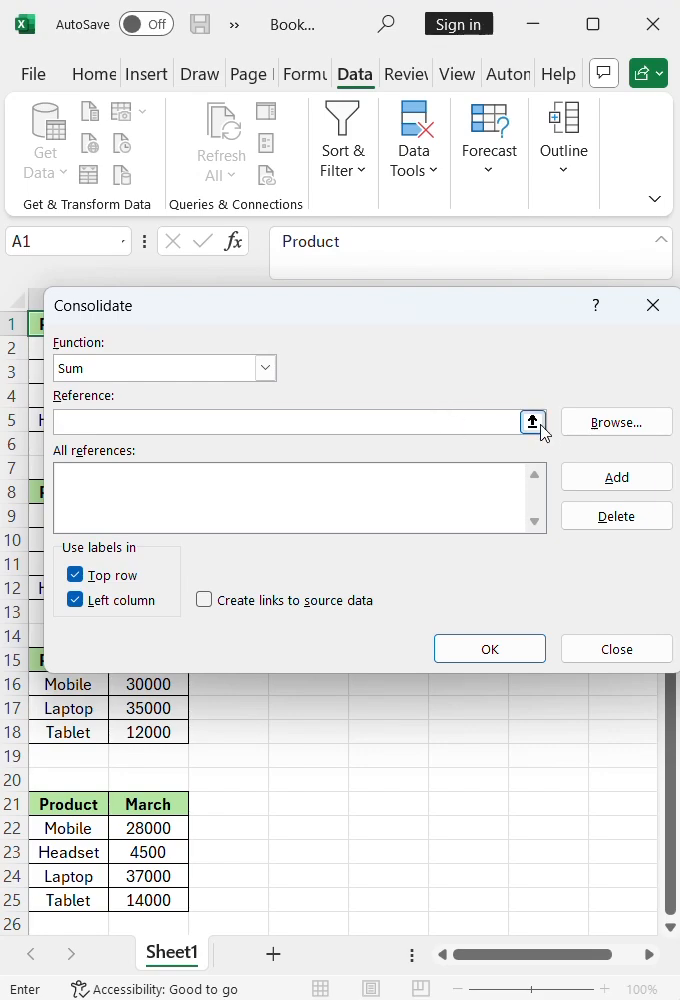
pyautogui.click(532, 420)
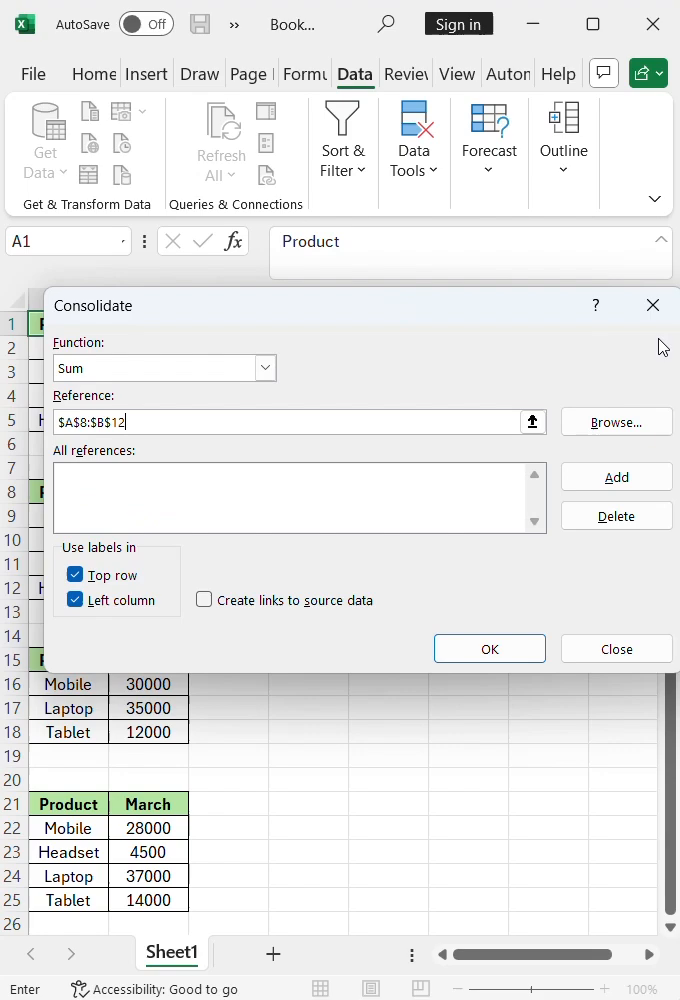
pyautogui.click(616, 476)
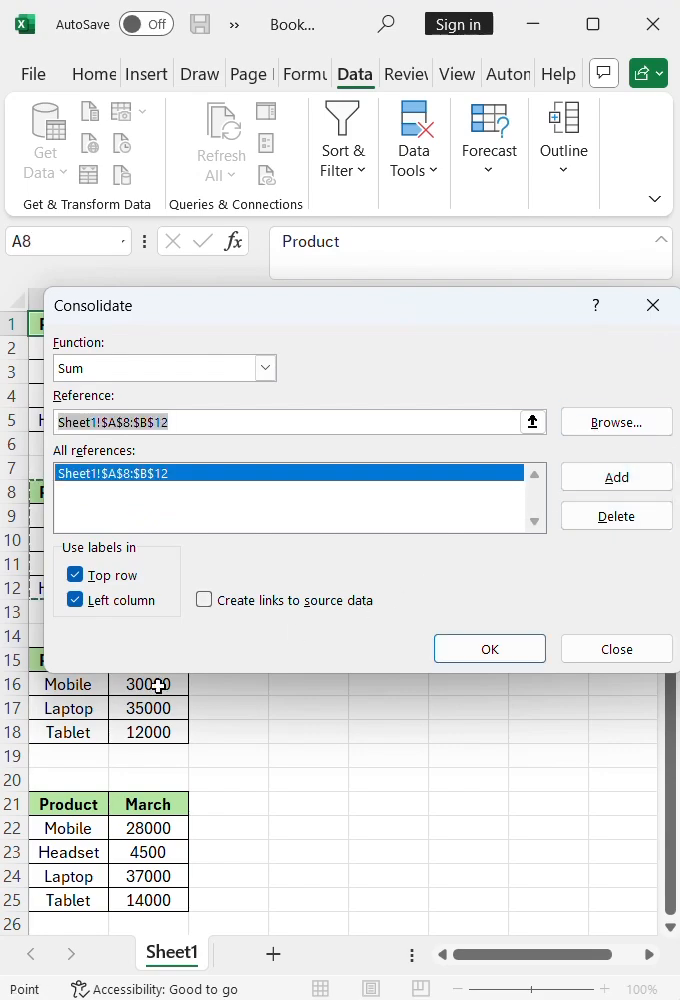
pyautogui.click(532, 420)
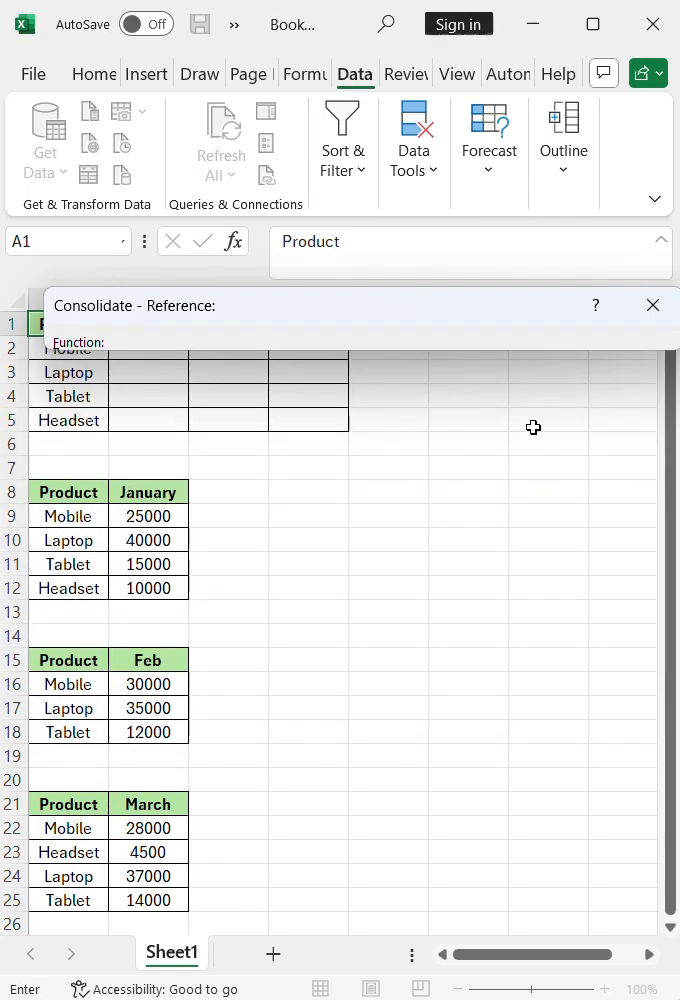
pyautogui.moveTo(42, 660); pyautogui.dragTo(180, 732)
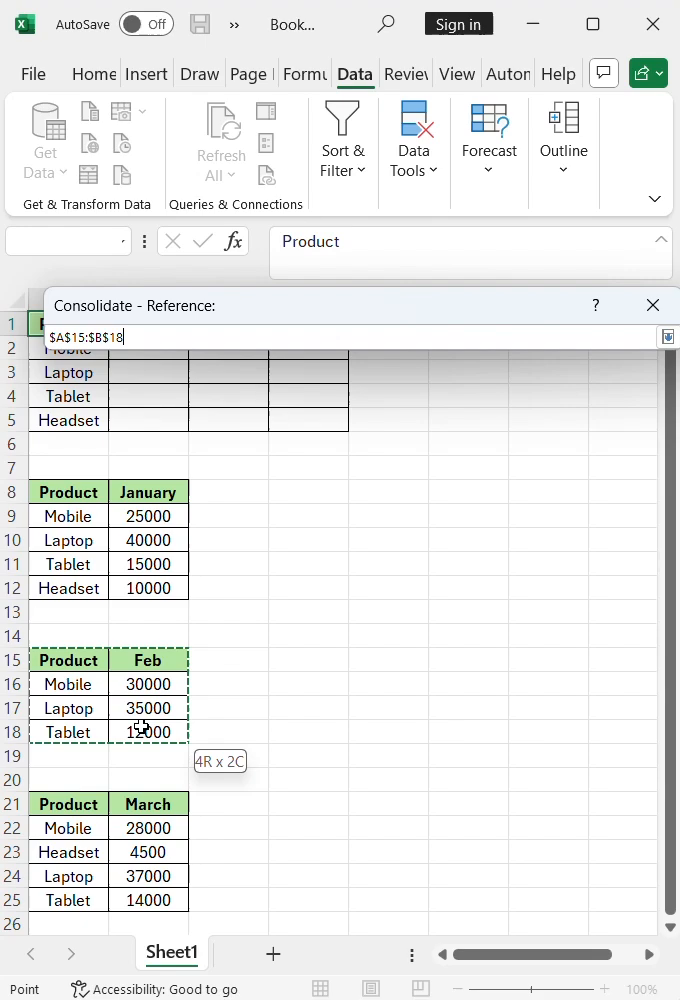
pyautogui.click(668, 336)
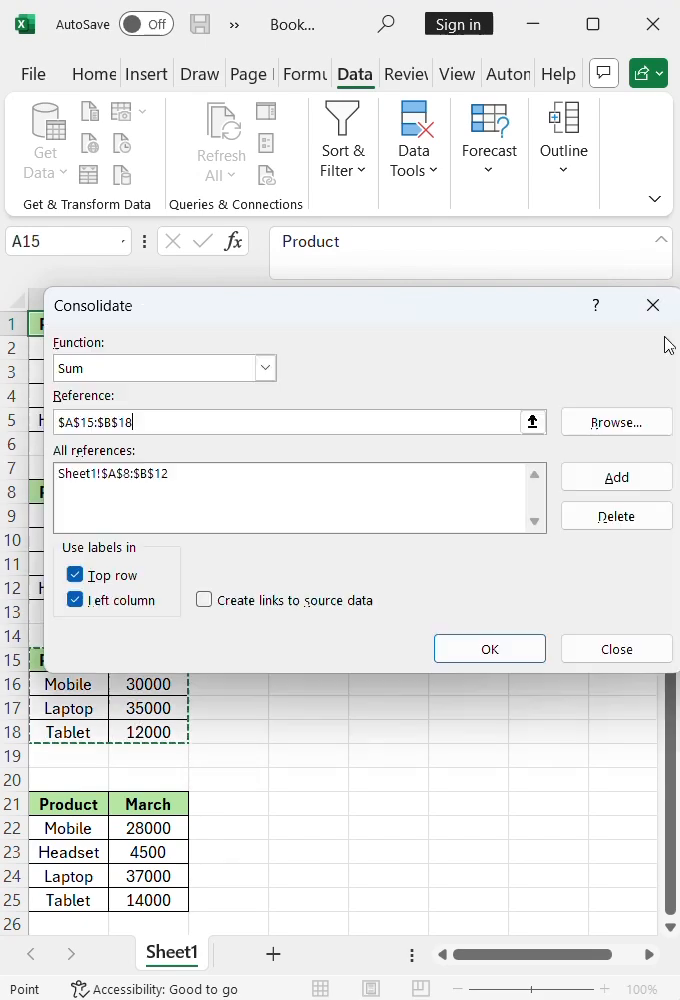
pyautogui.click(616, 476)
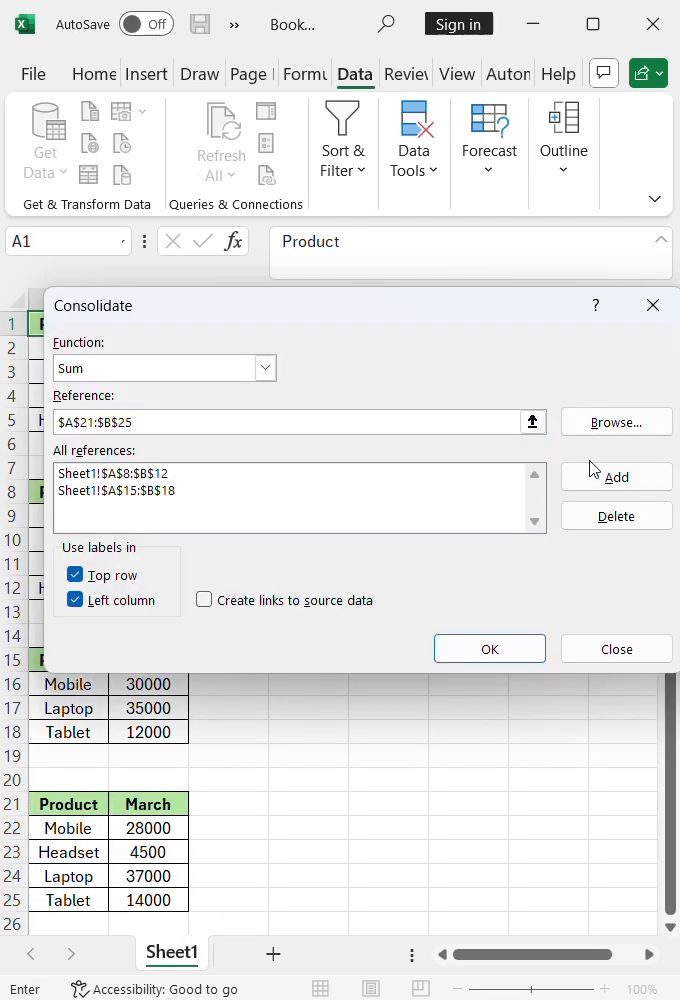
# - Add the March range A21:B25, use top-row and left-column labels, and consolidate into the summary
pyautogui.click(616, 476)
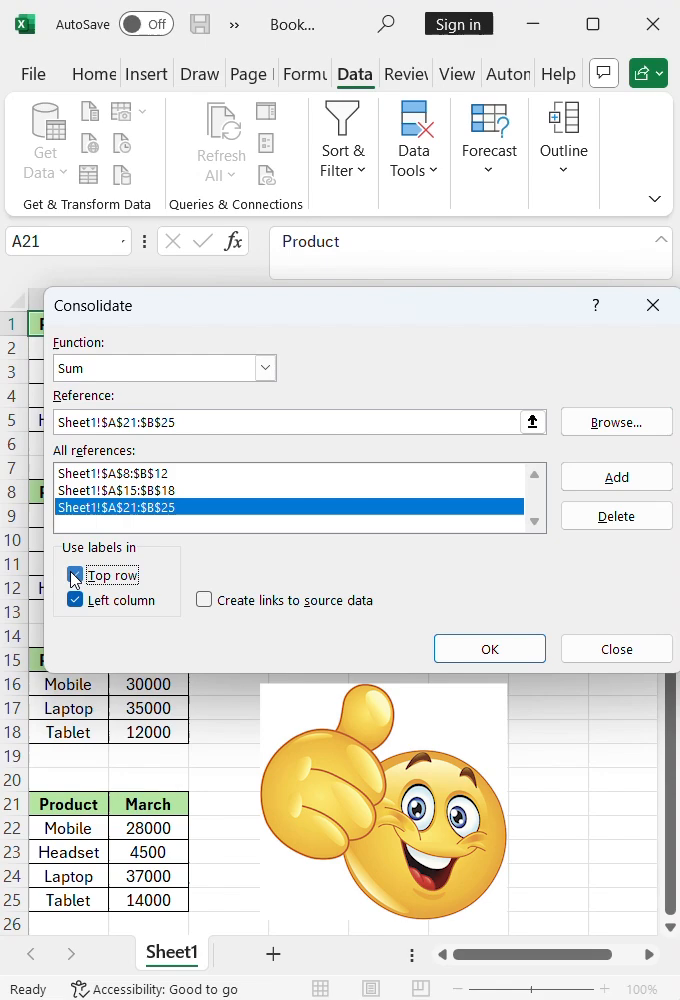
pyautogui.click(74, 576)
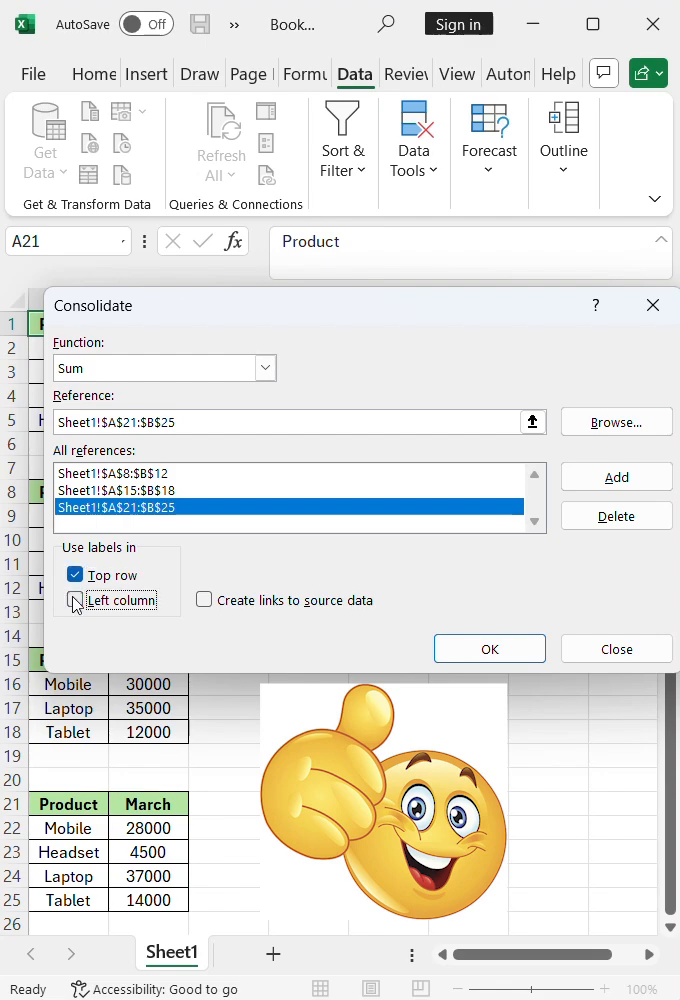
pyautogui.click(76, 600)
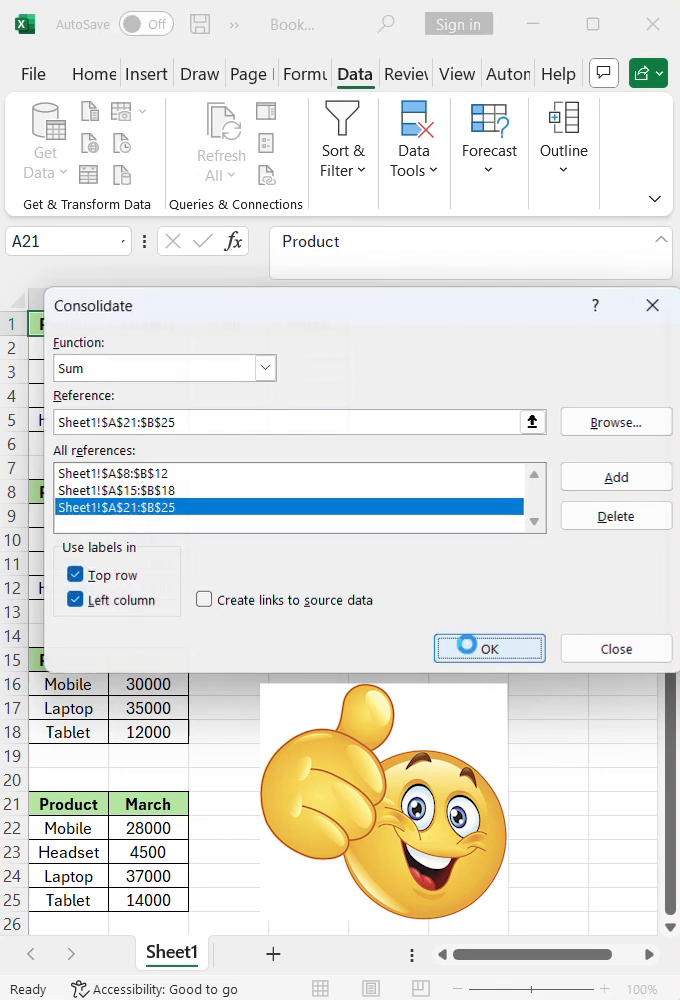
pyautogui.click(488, 648)
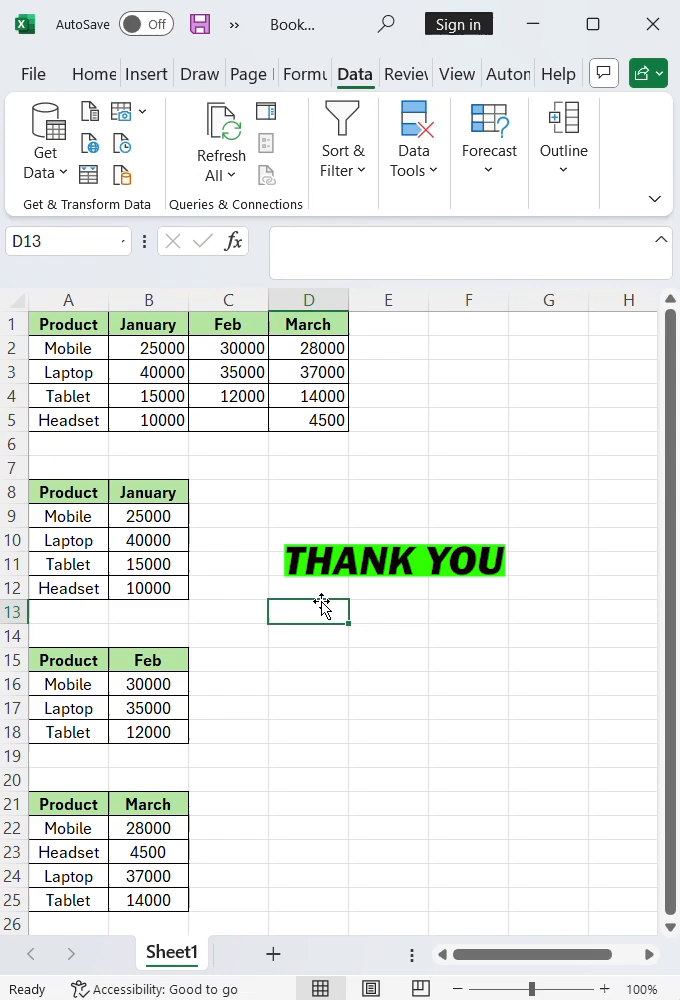